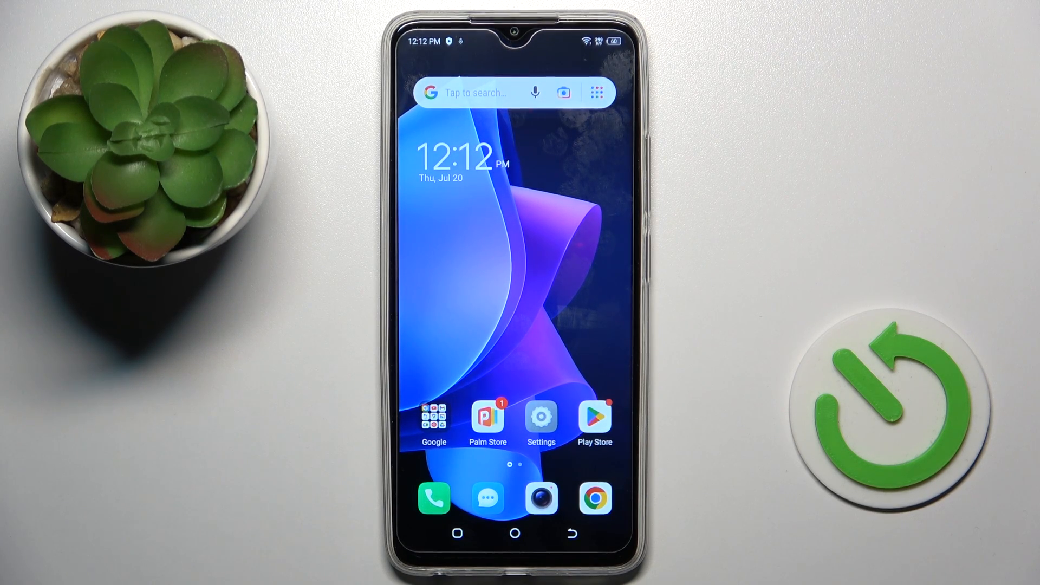
- Reach the Google sign-in screen via Settings > Passwords & Accounts > Add account
click(541, 422)
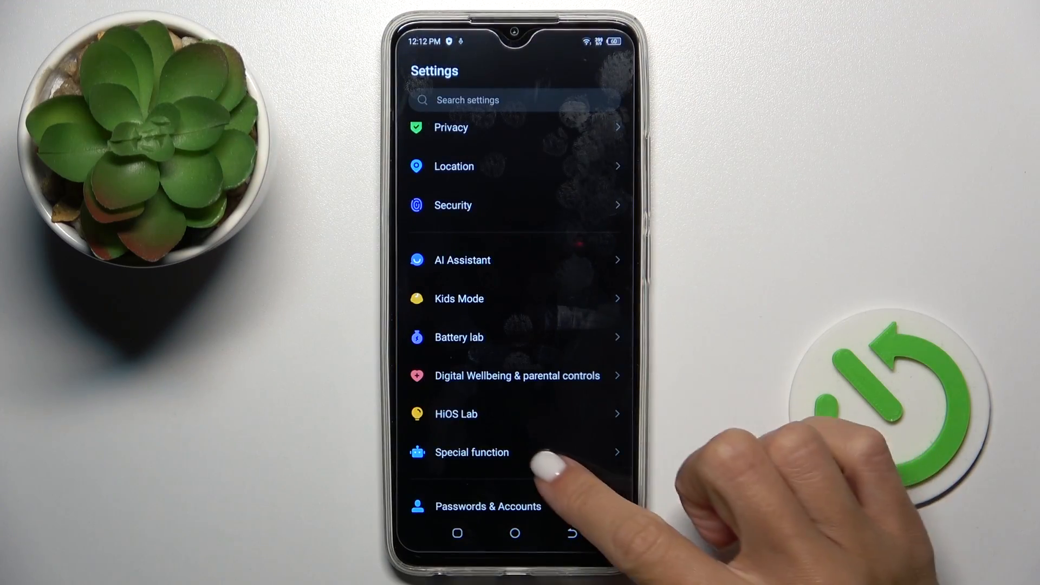
click(488, 506)
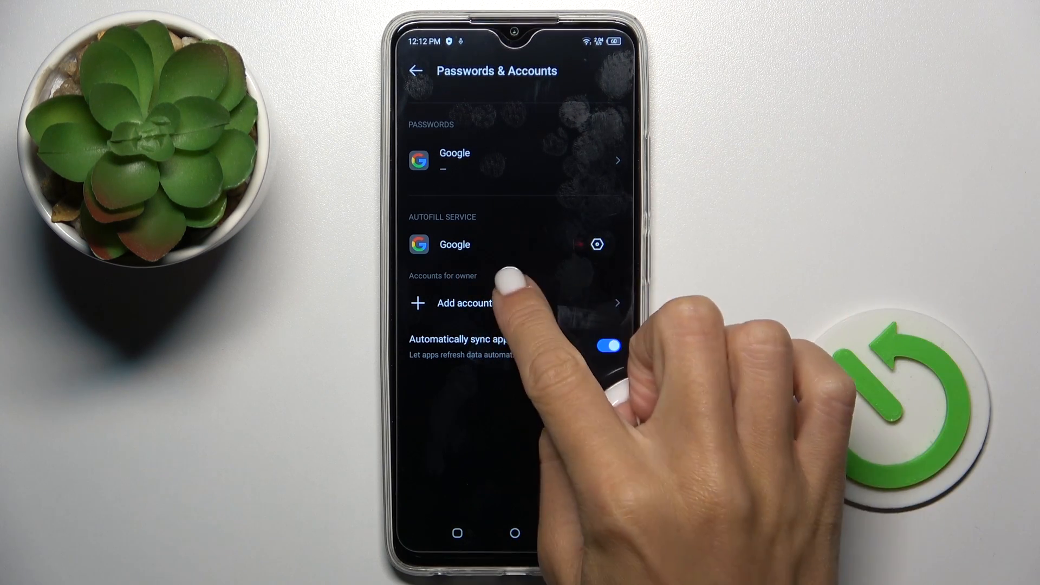
click(463, 303)
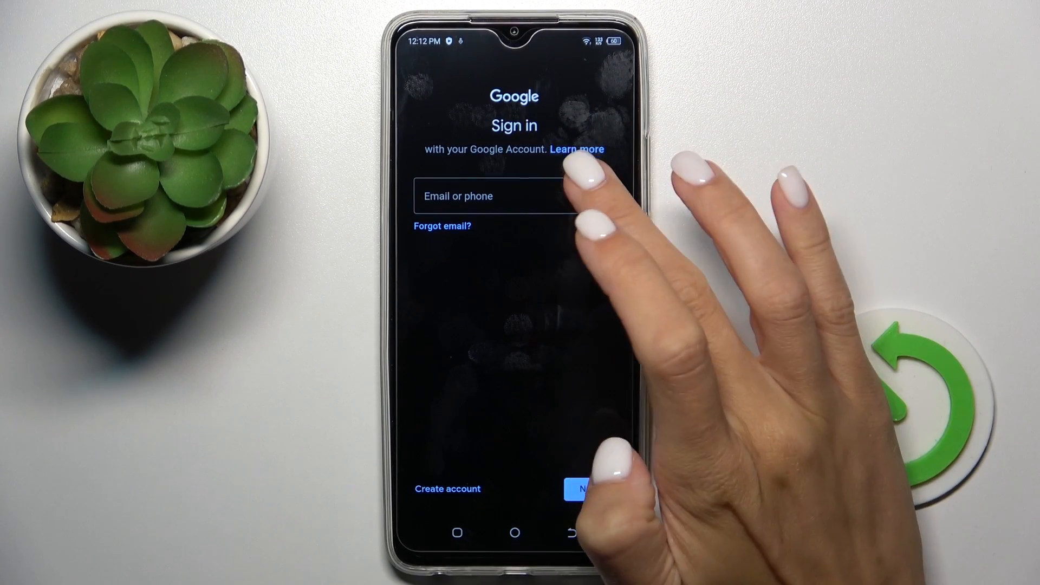
click(514, 196)
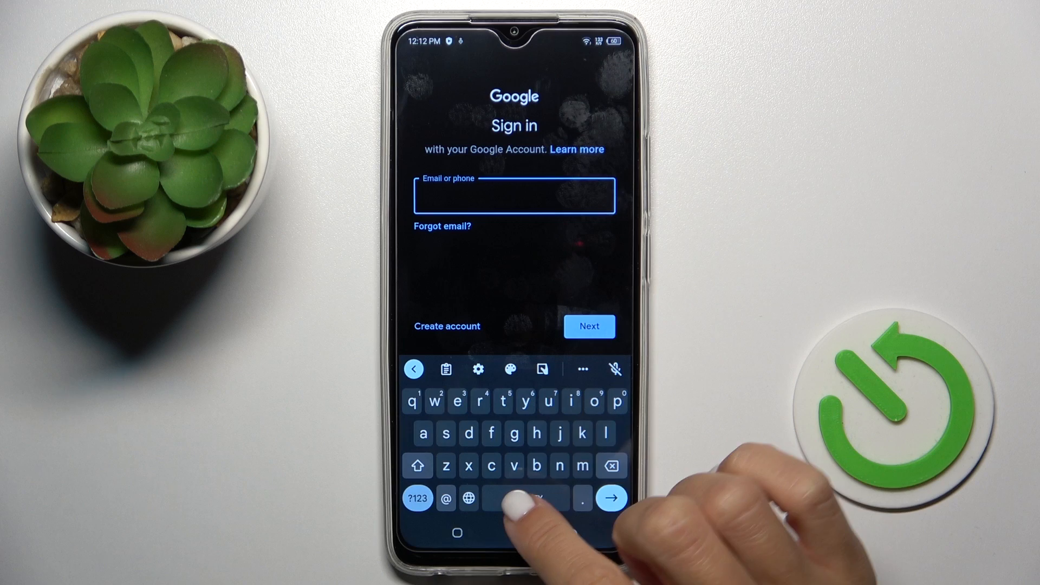
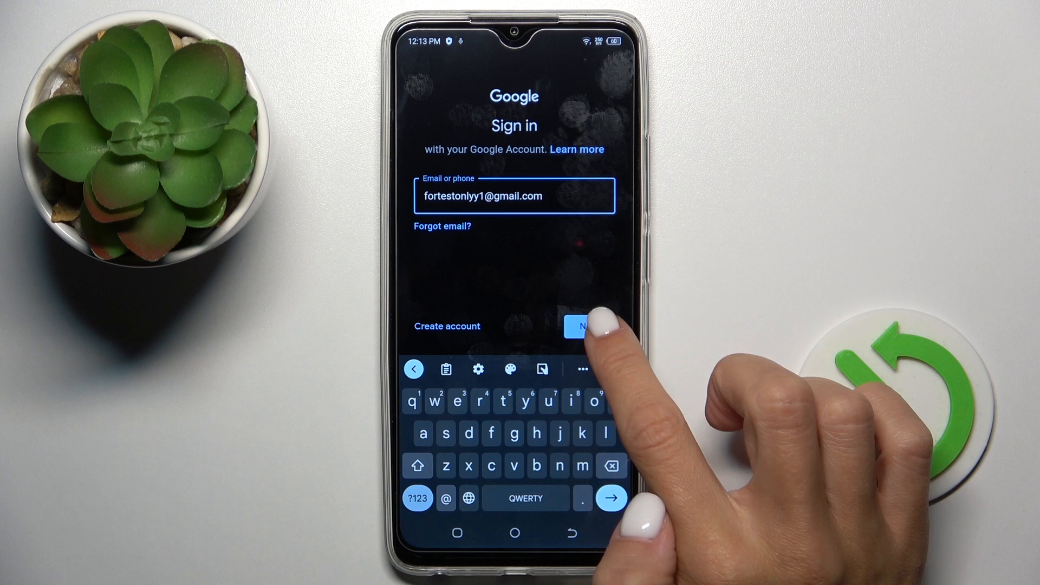
click(583, 327)
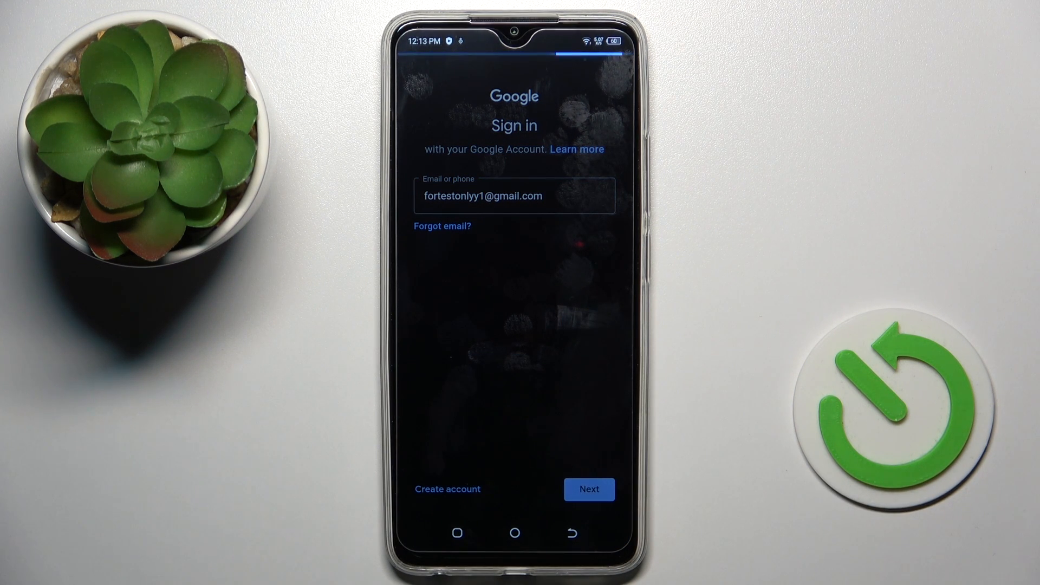
click(590, 489)
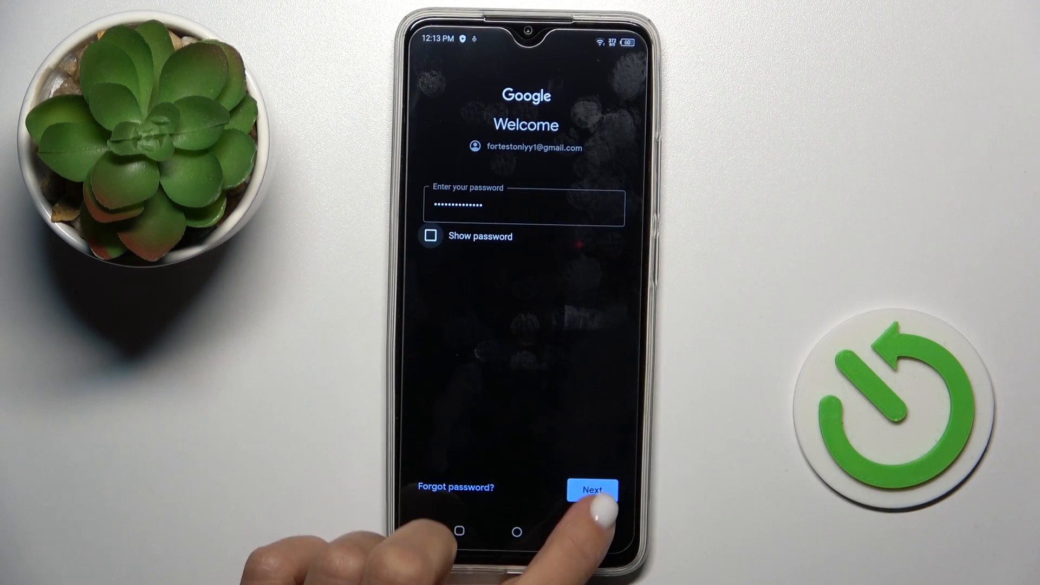
- Submit the account password so the 'Who will be using this device?' screen appears
click(592, 488)
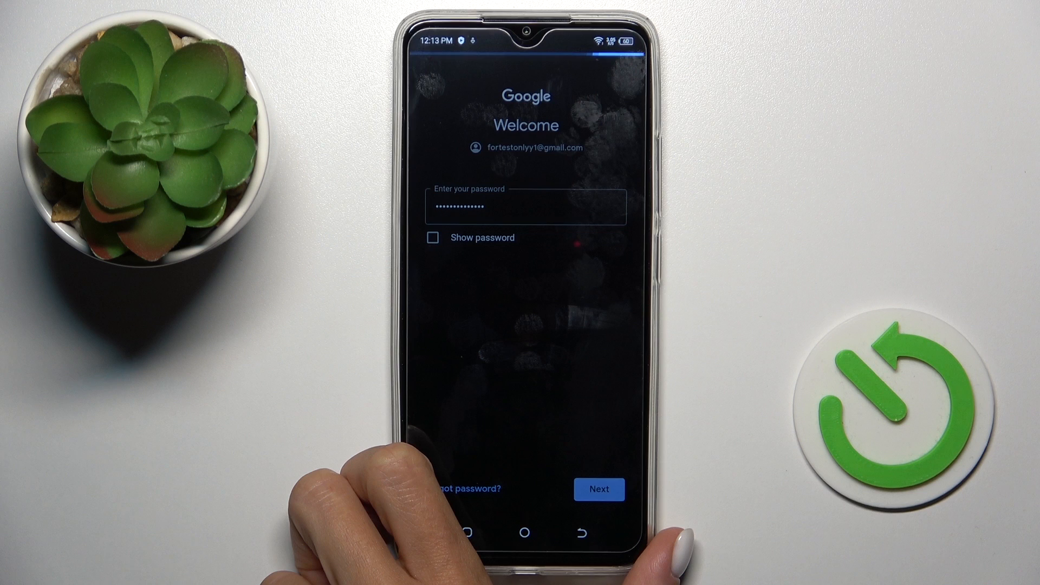
click(598, 489)
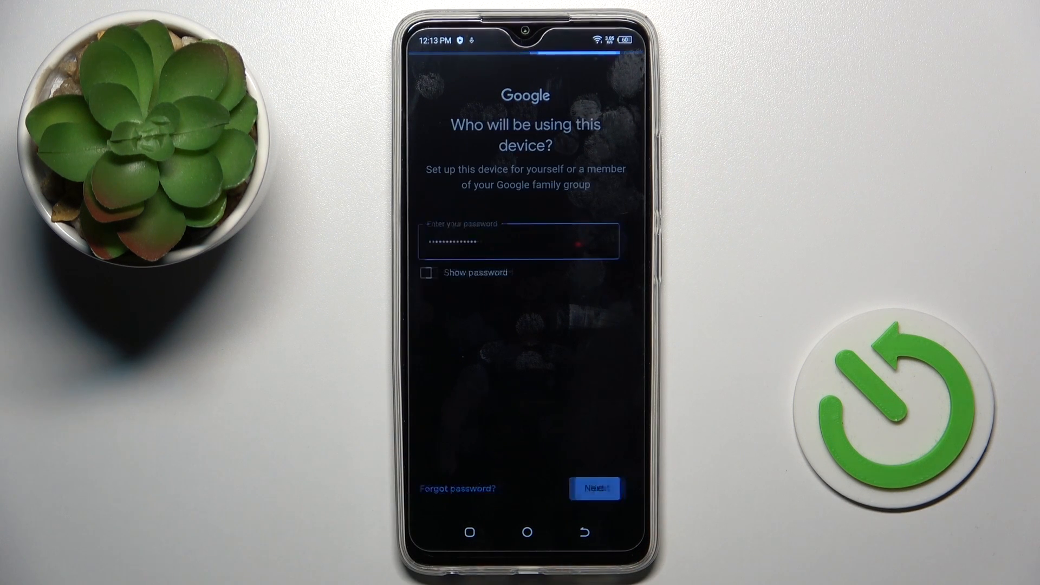
- Choose 'I will be using this device', continue, and agree to the Google terms of service
click(595, 488)
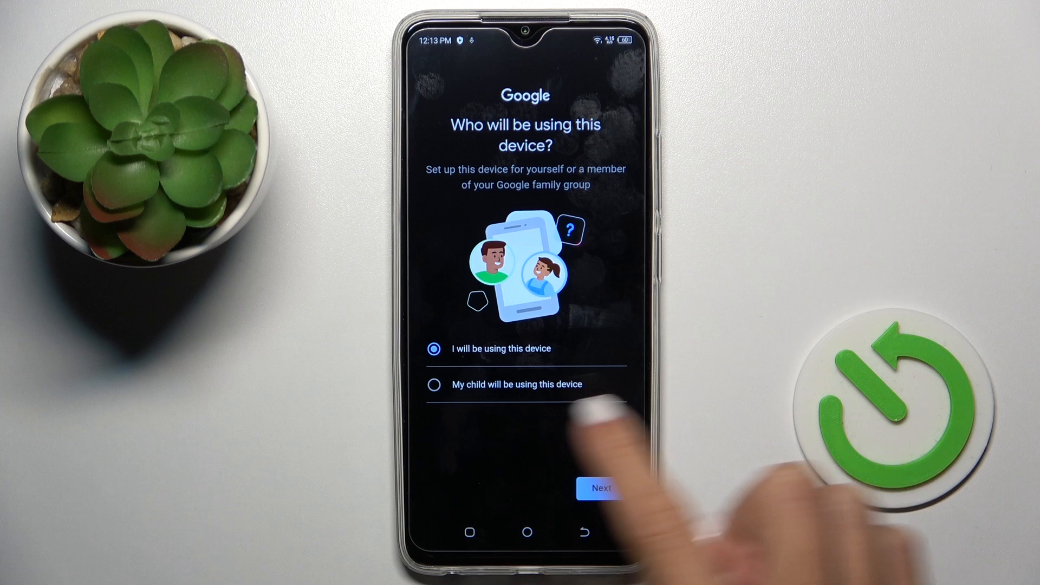
click(599, 487)
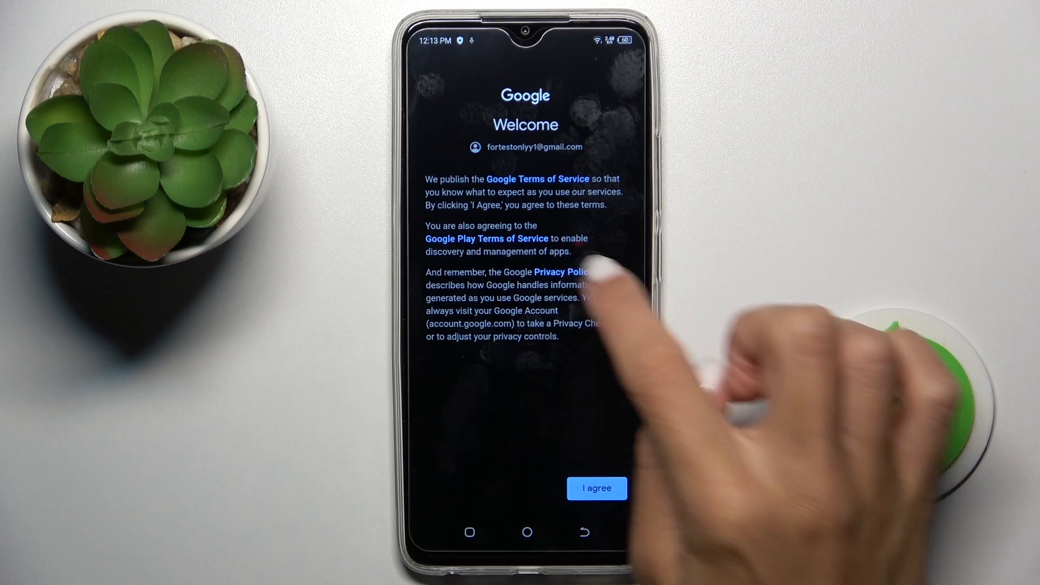
click(596, 489)
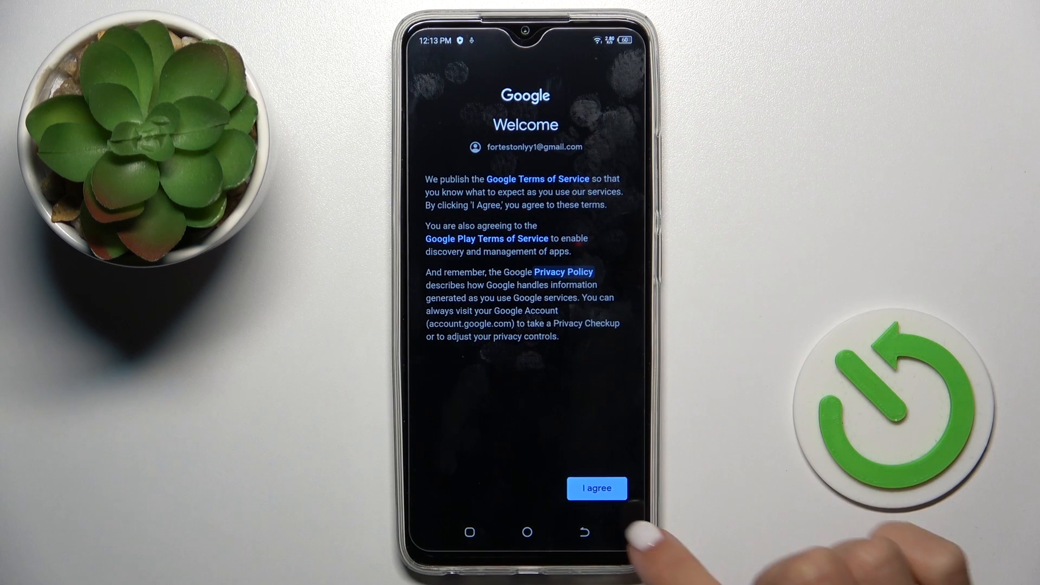
click(595, 488)
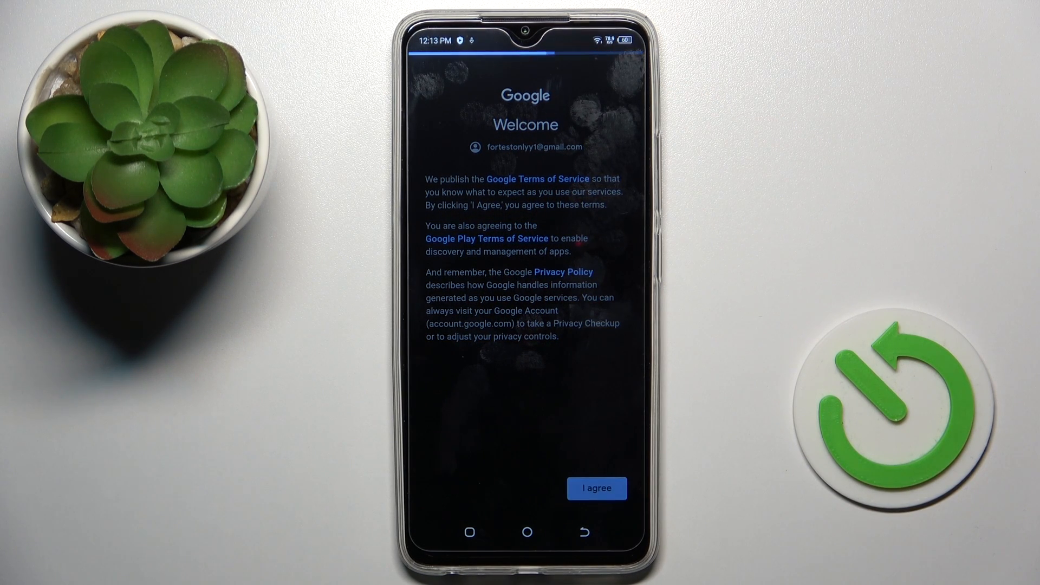
- Review the Google services list and accept it, completing the account setup
click(595, 489)
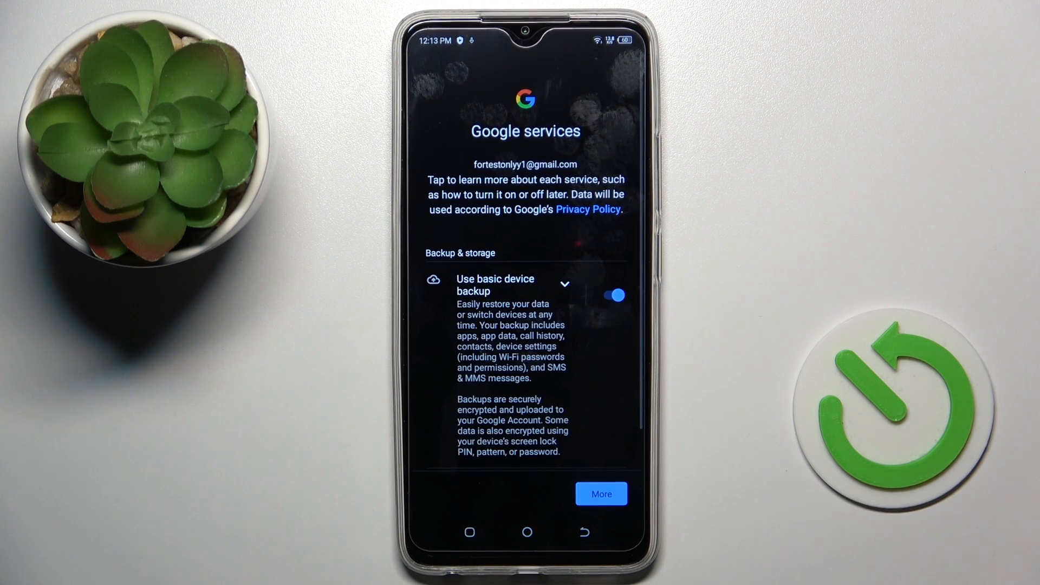
scroll(down, 3)
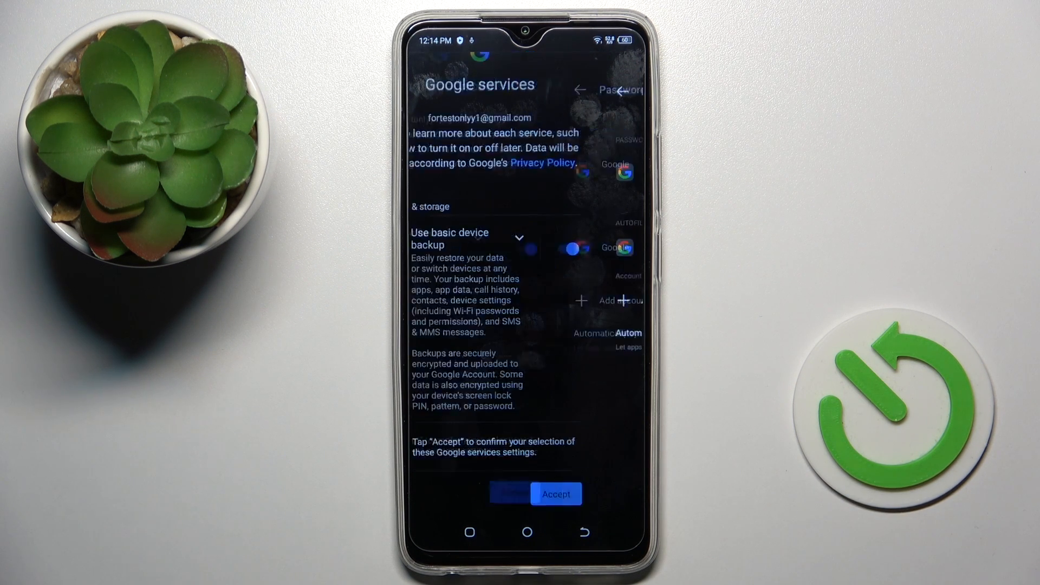
click(556, 494)
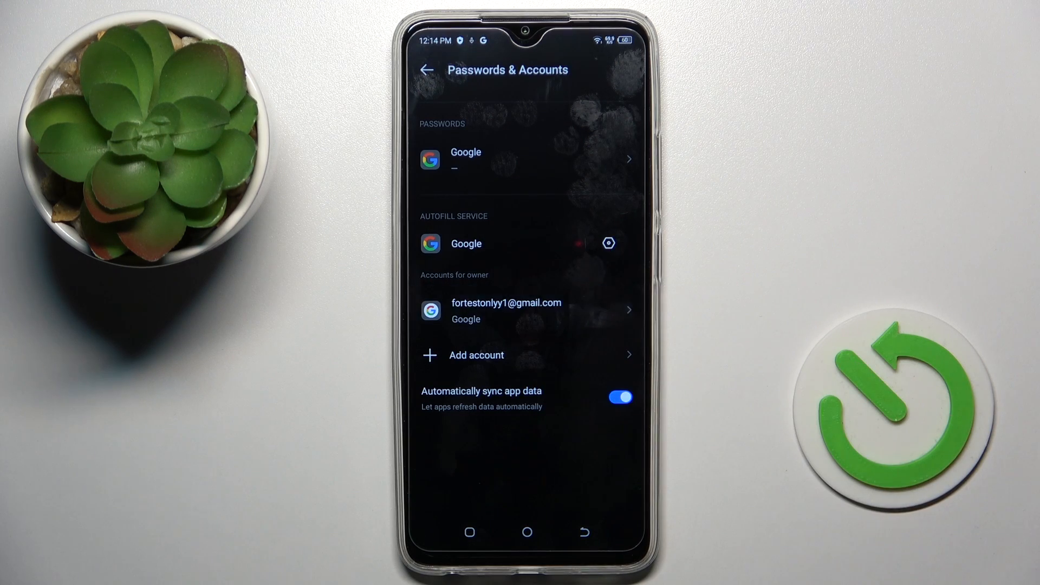
- View the new Google account's details, then return to the home screen
click(506, 310)
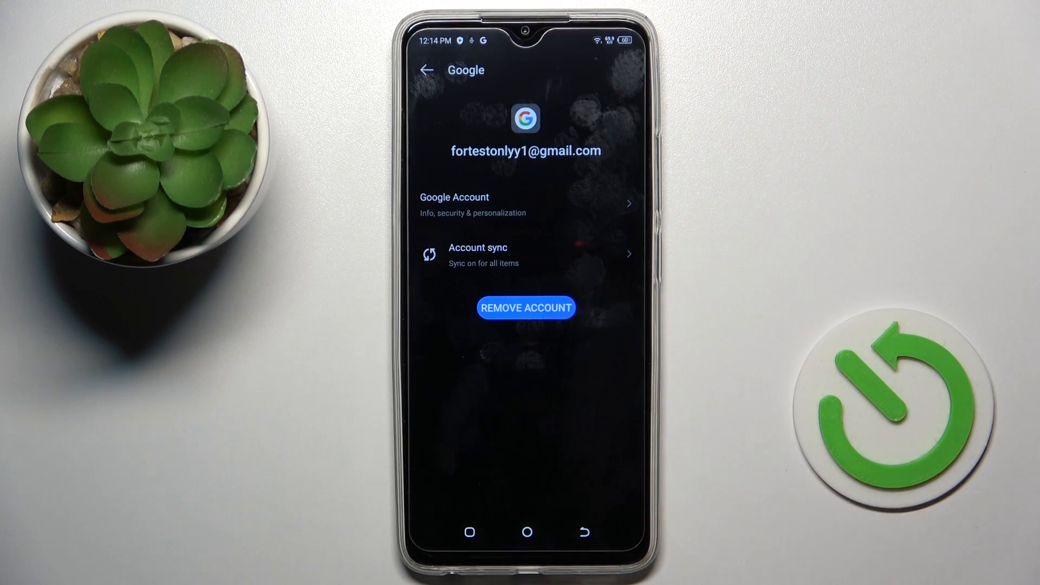
click(469, 531)
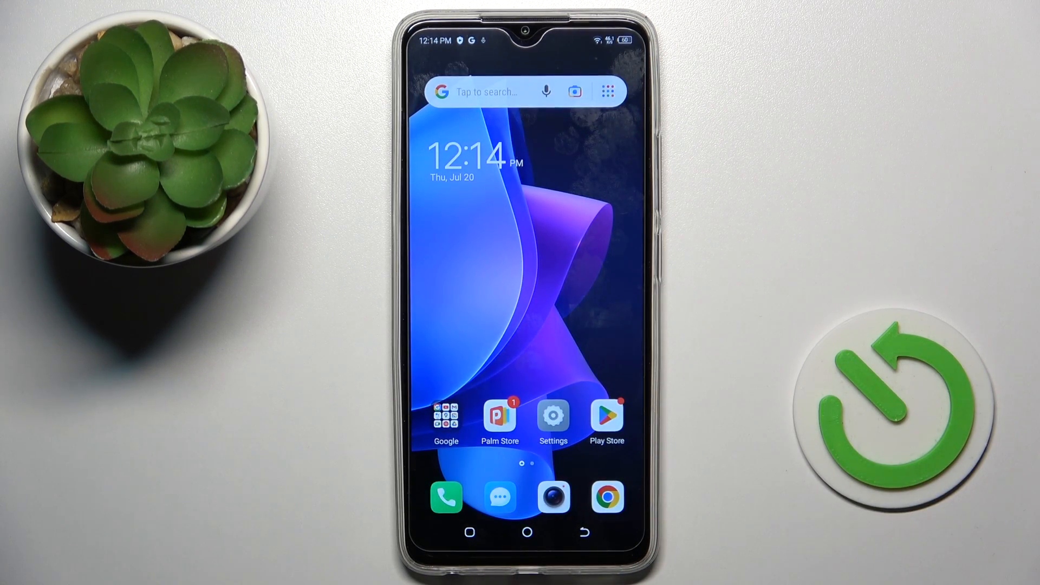